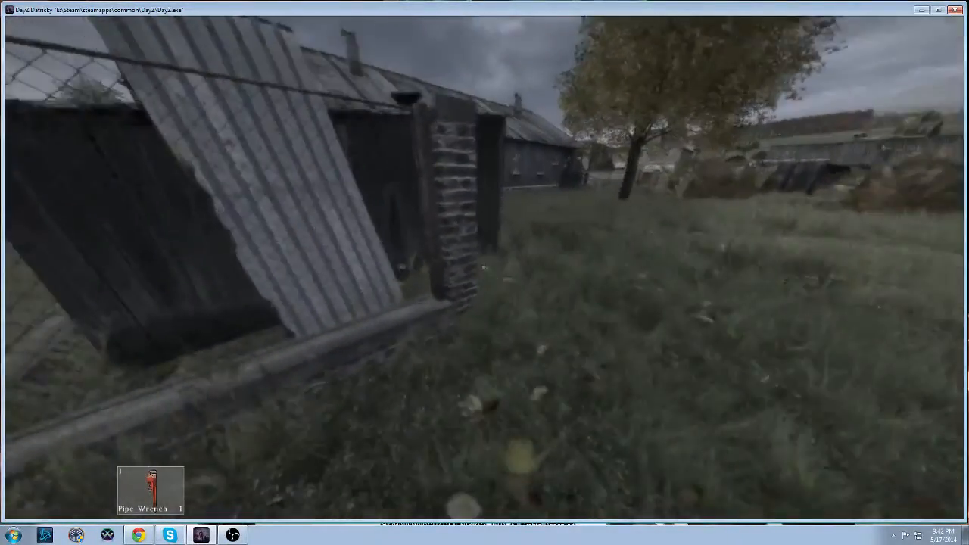
mouse_move(485, 272)
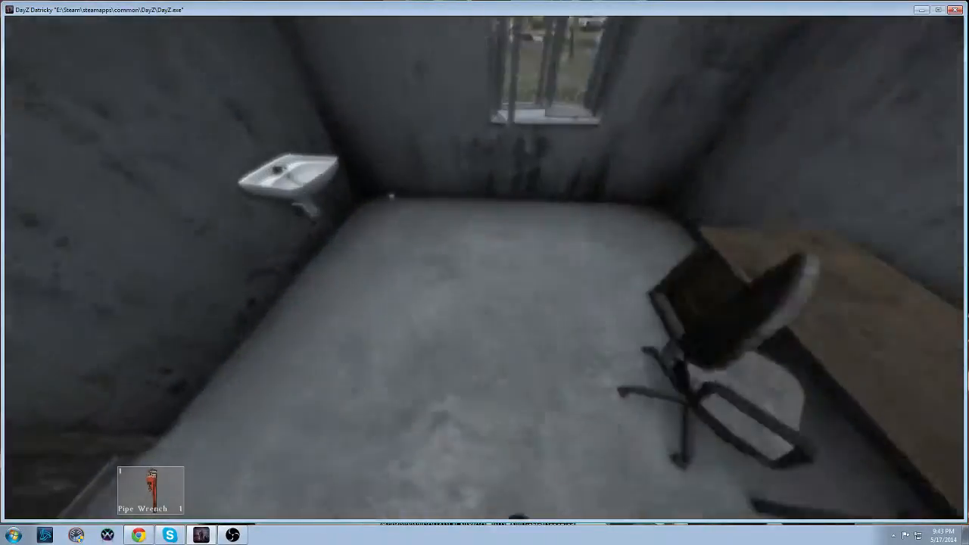
Check the survivor's inventory and hunger status after entering the small concrete room.
key(tab)
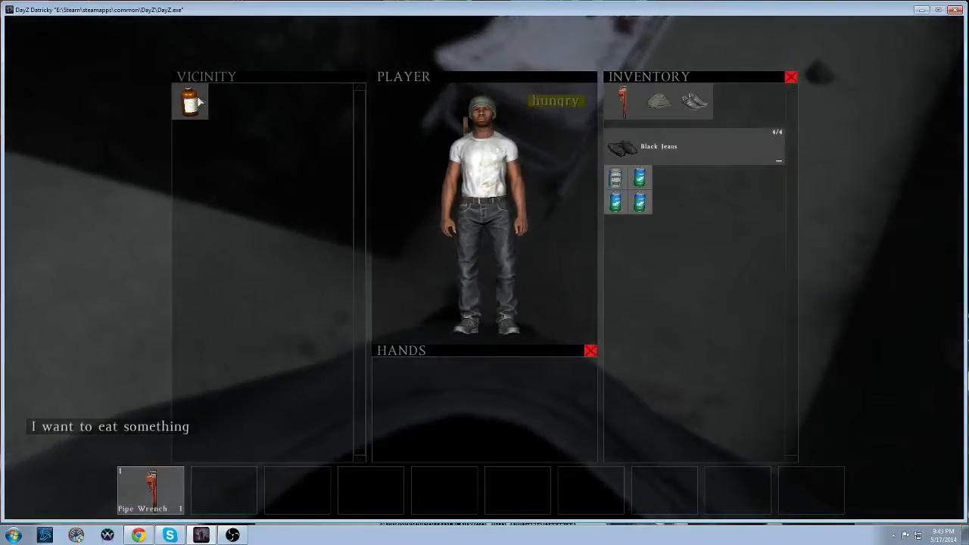
right_click(190, 100)
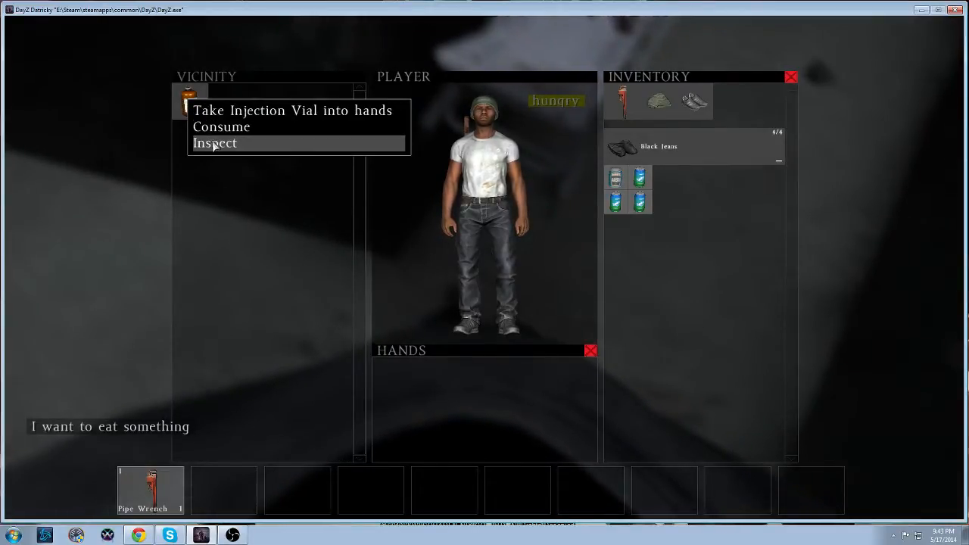
click(215, 142)
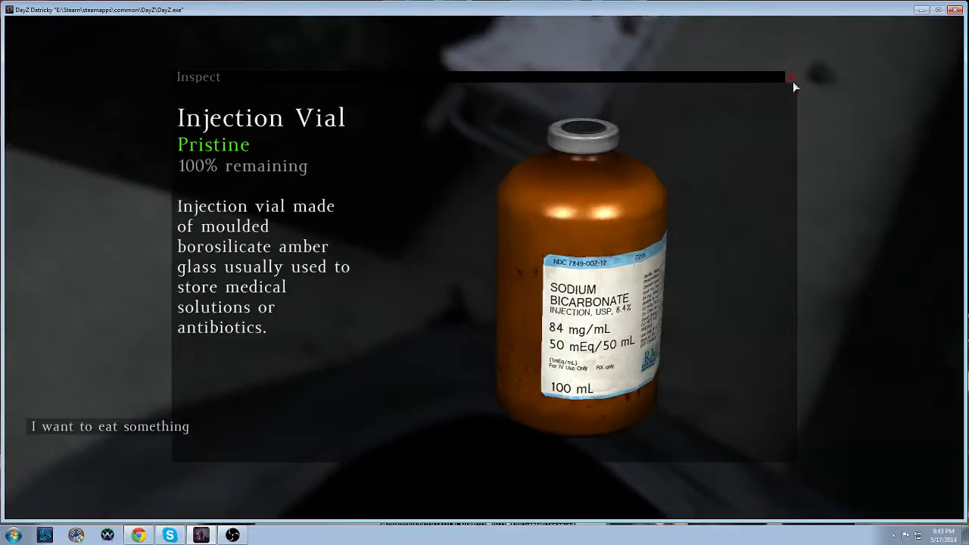
click(791, 77)
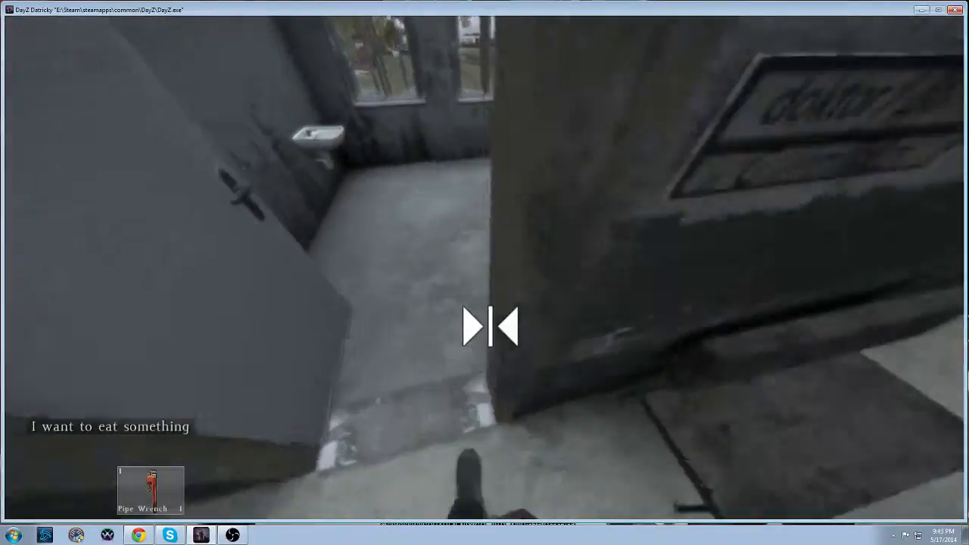
Pick up the Saline Bag IV and orange raincoat, dismissing the bag's description.
key(Tab)
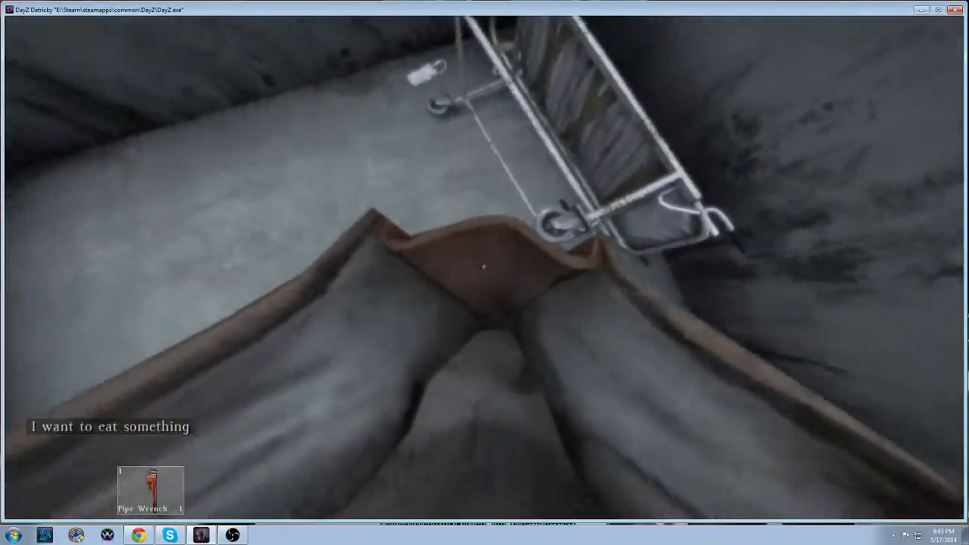
key(tab)
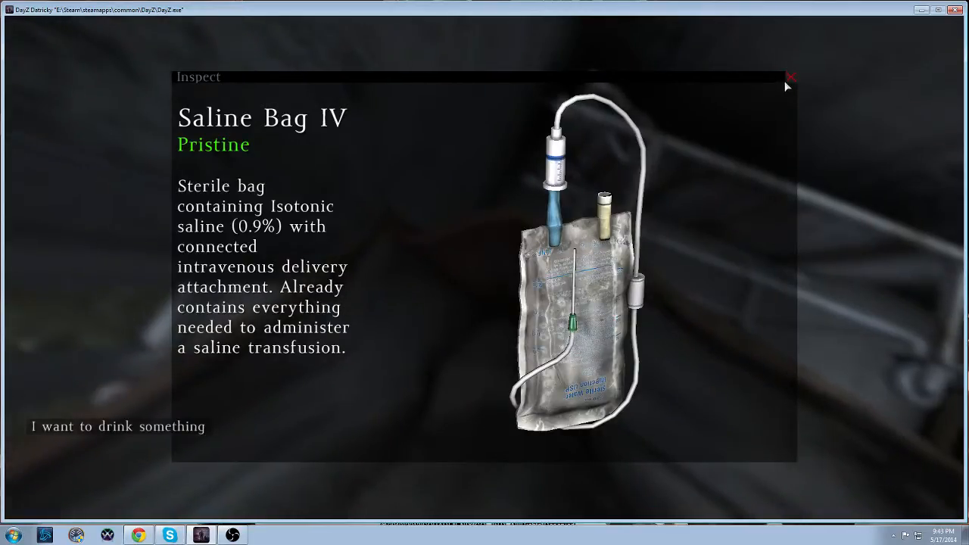
click(791, 79)
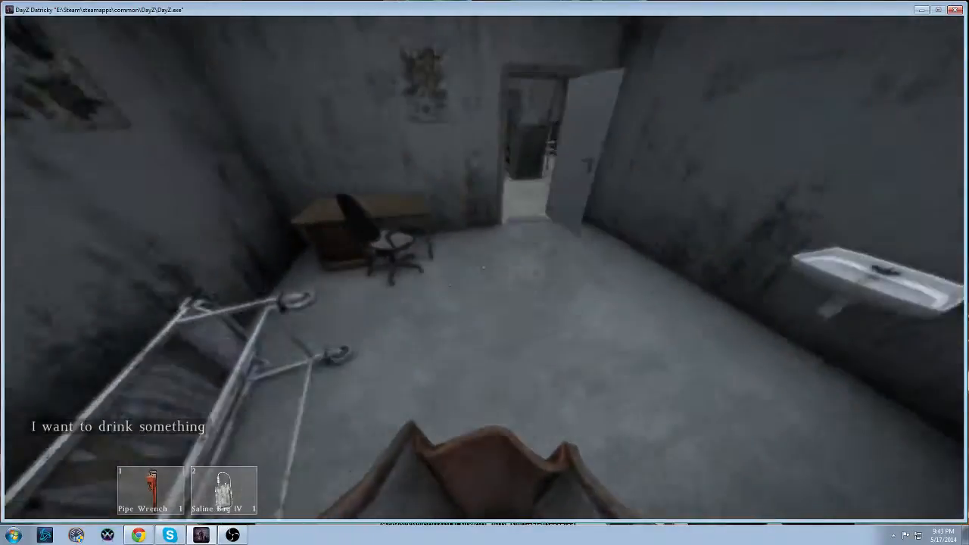
Read the Saline Bag IV description from the inventory, then return to play.
key(Tab)
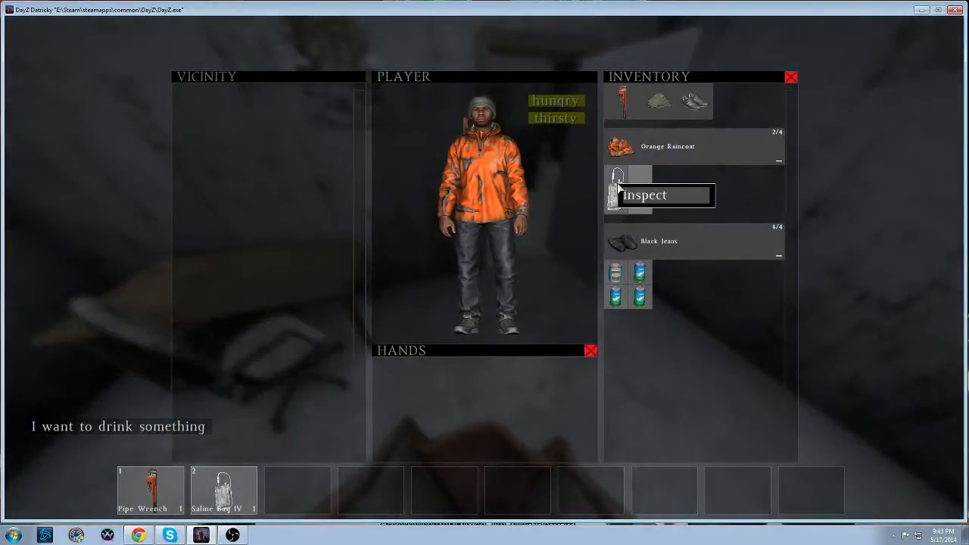
click(644, 194)
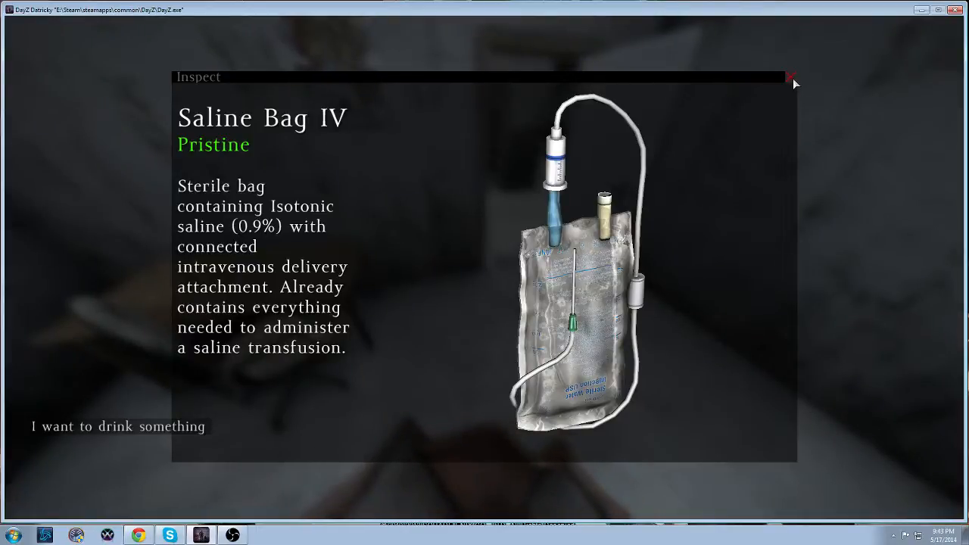
click(793, 82)
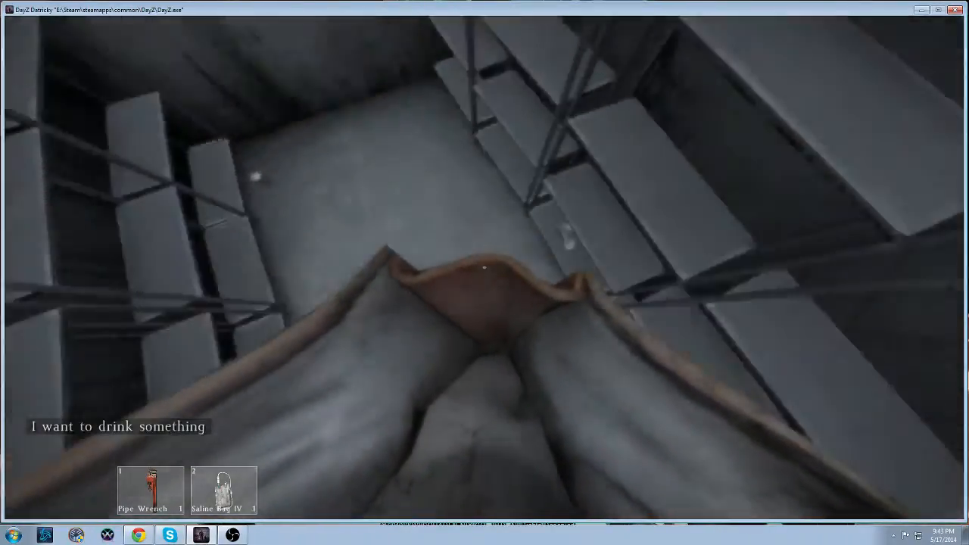
key(tab)
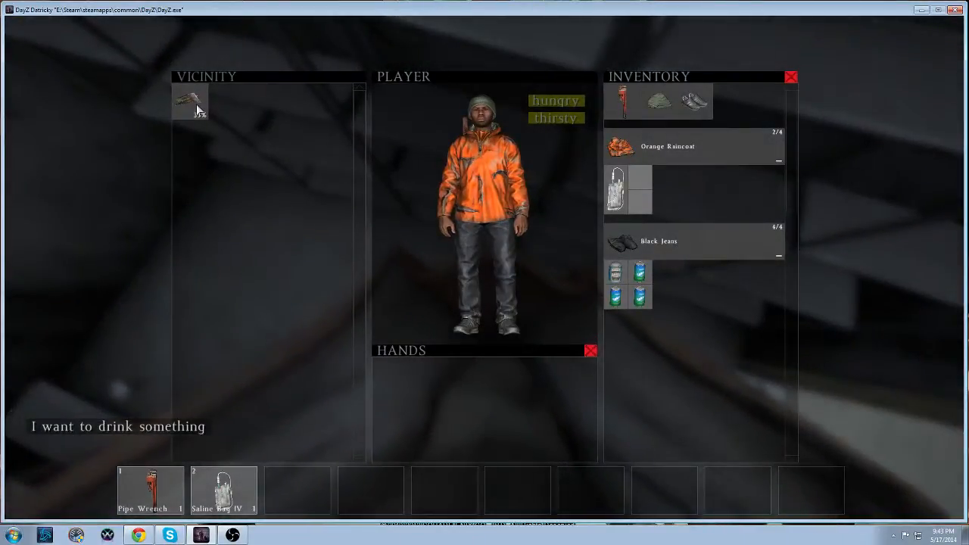
right_click(189, 100)
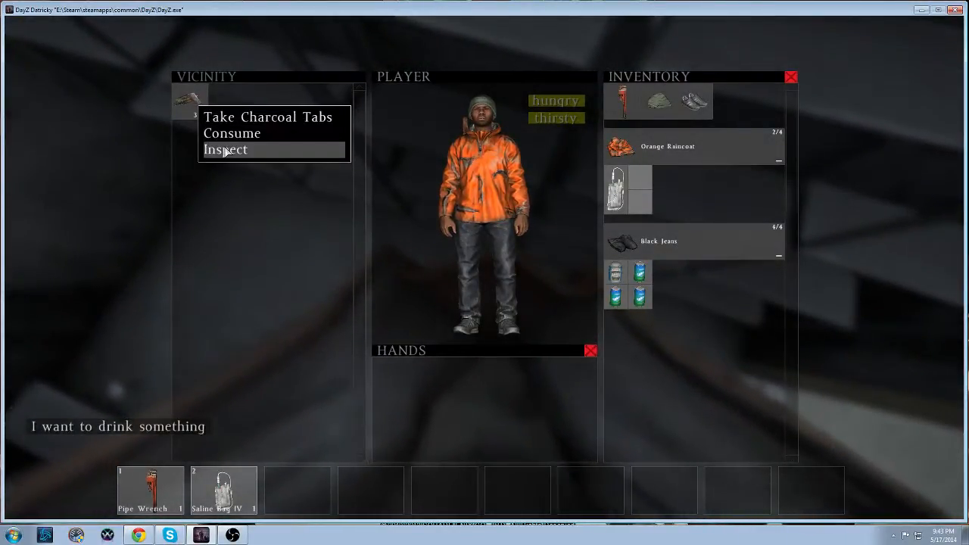
click(224, 150)
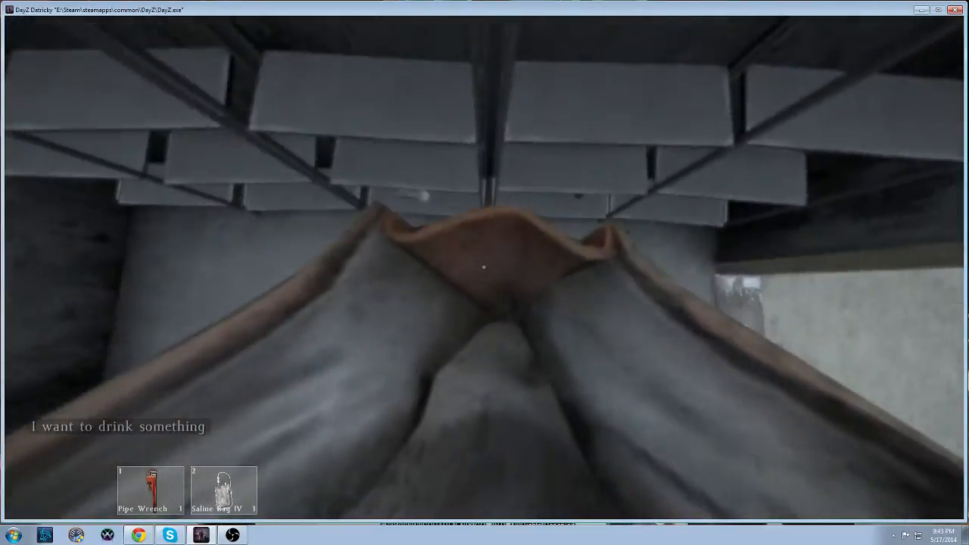
key(Tab)
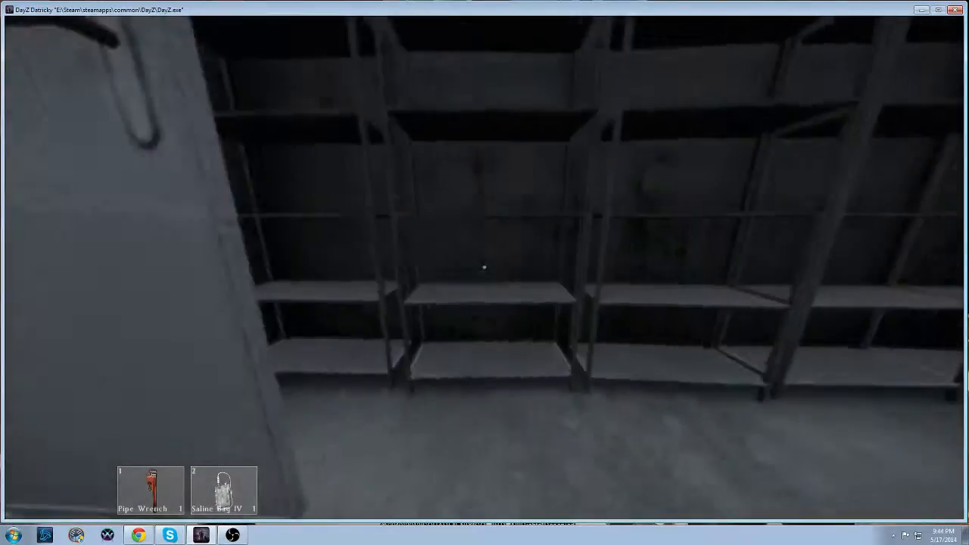
mouse_move(485, 272)
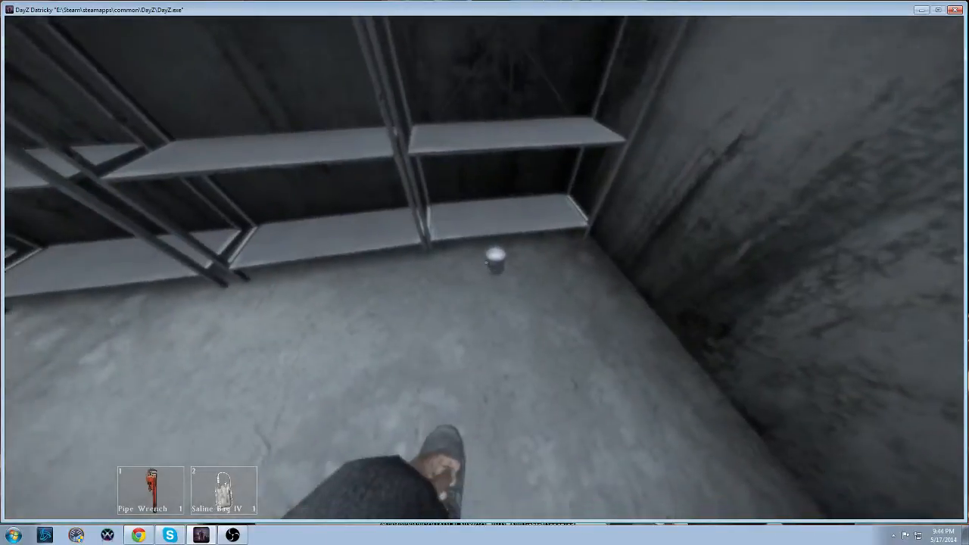
Take the Spite Lemon Lime can from the shelving room and drink it to clear thirst.
key(Tab)
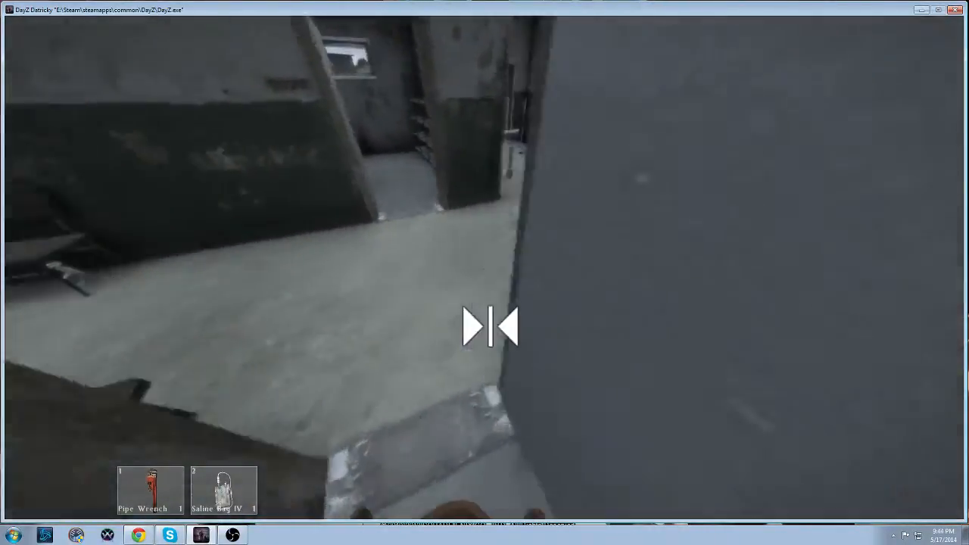
key(Tab)
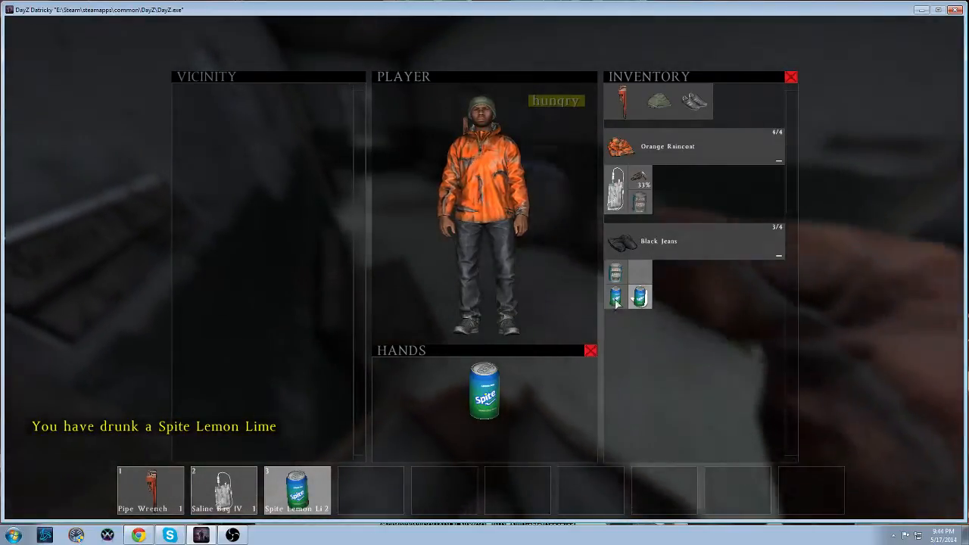
mouse_move(639, 297)
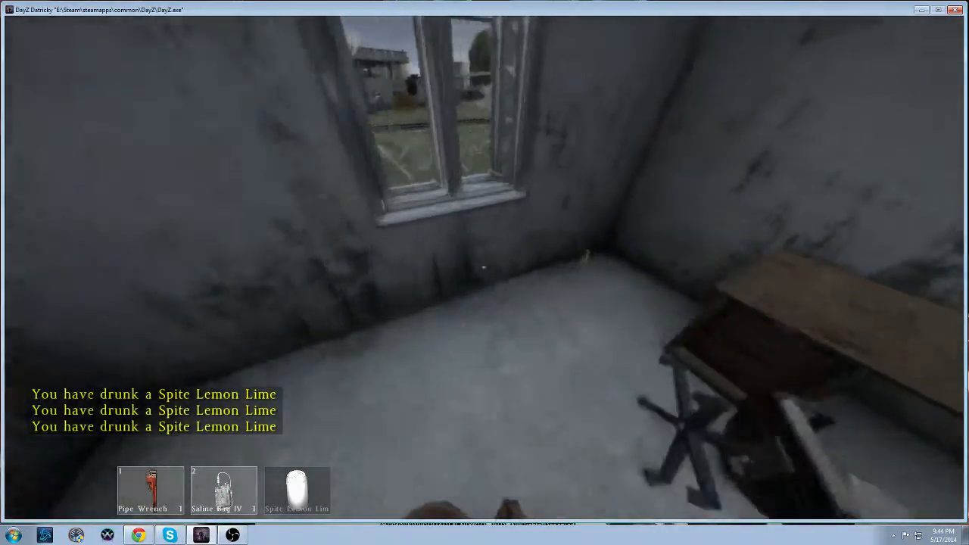
Move the Epinephrine from the Vicinity column into a free inventory slot.
key(Tab)
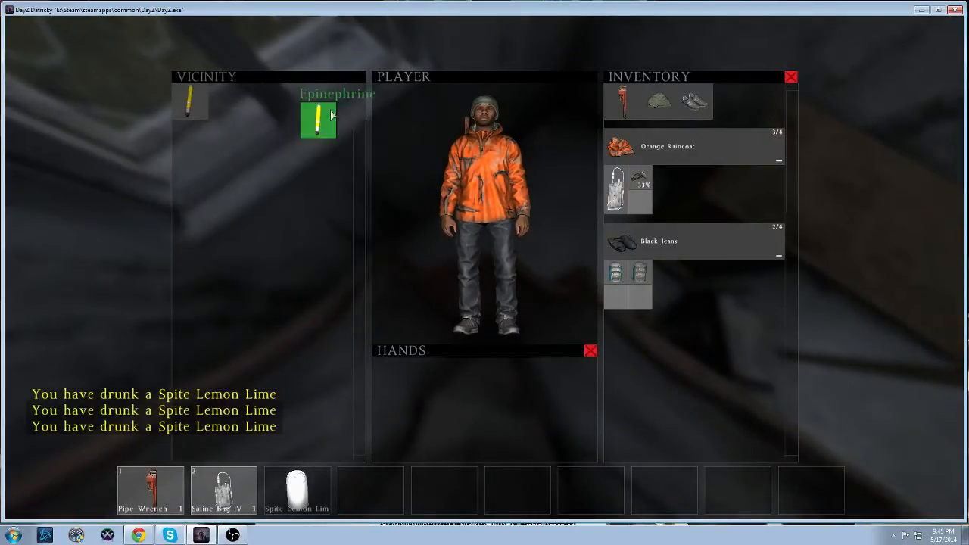
drag(318, 120, 639, 199)
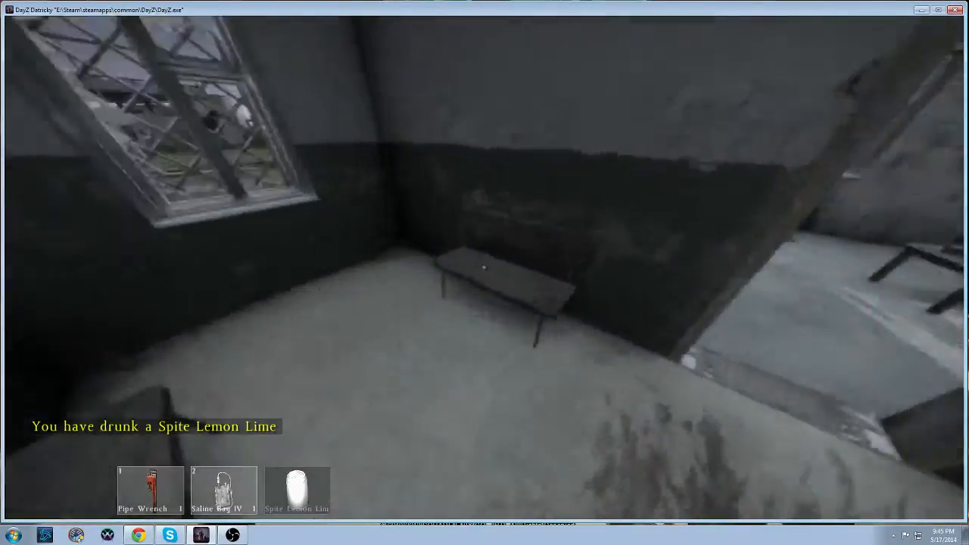
mouse_move(485, 273)
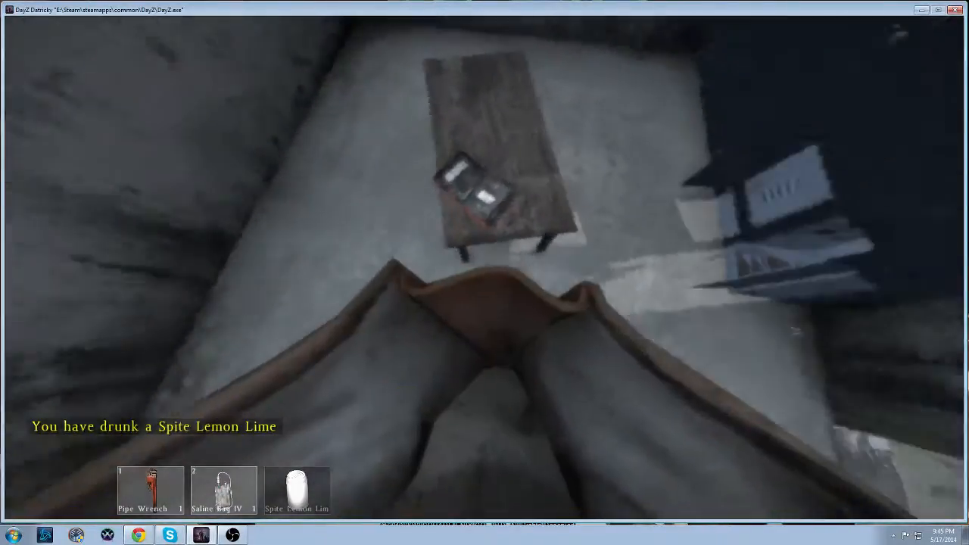
Inspect the badly damaged Grey Check Flat Cap found nearby, then close its inspection window.
key(Tab)
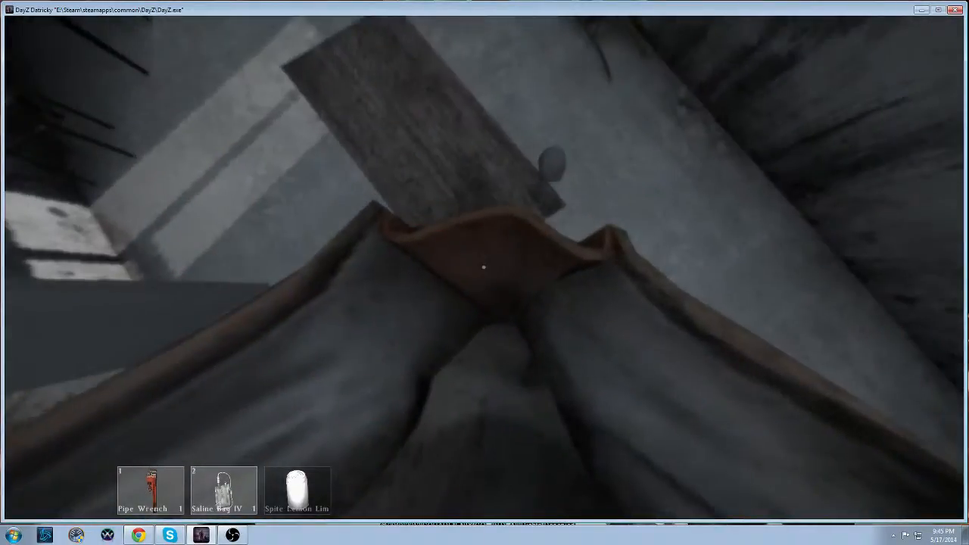
key(Tab)
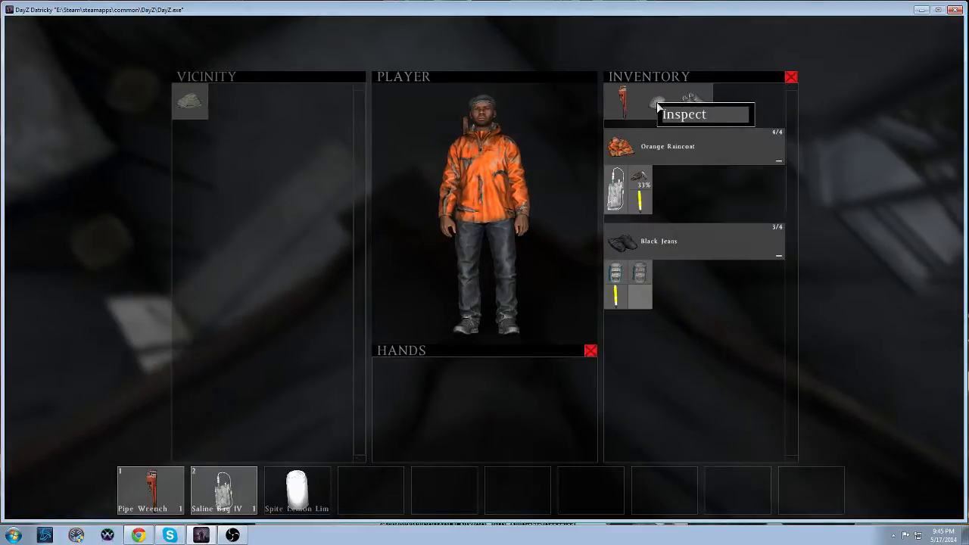
click(684, 113)
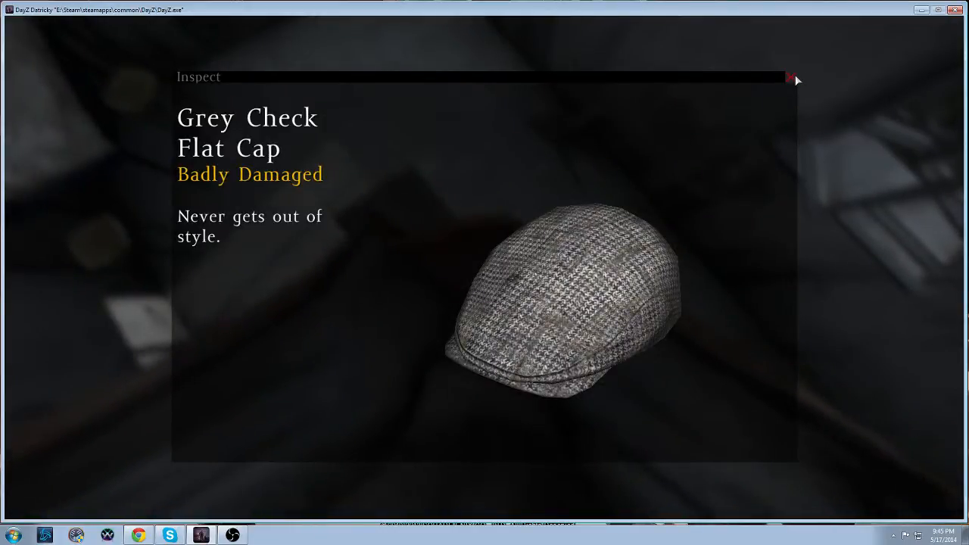
click(796, 78)
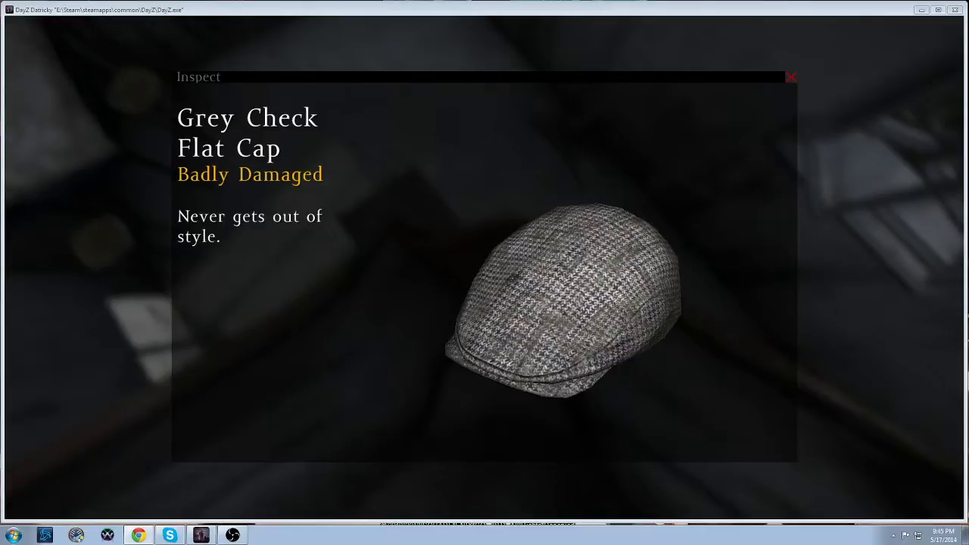
click(790, 78)
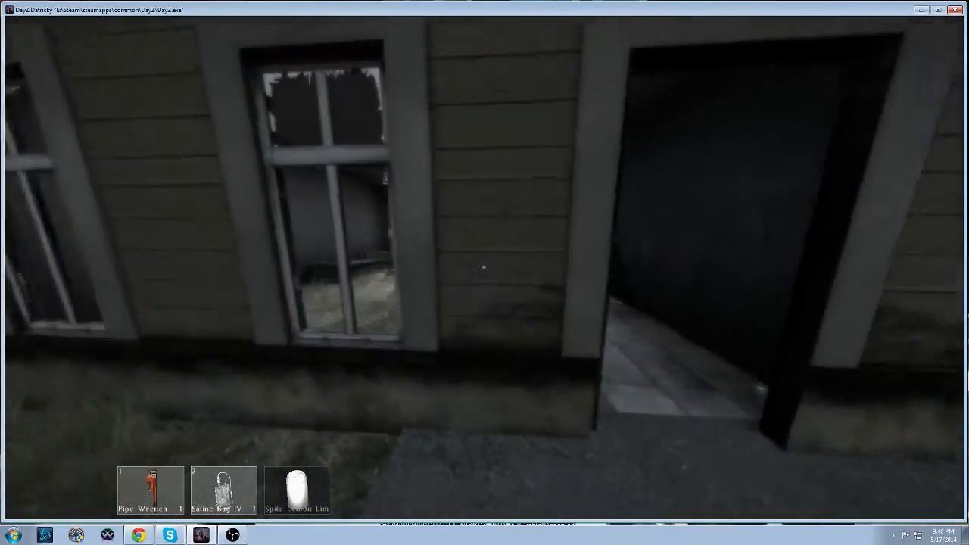
mouse_move(485, 273)
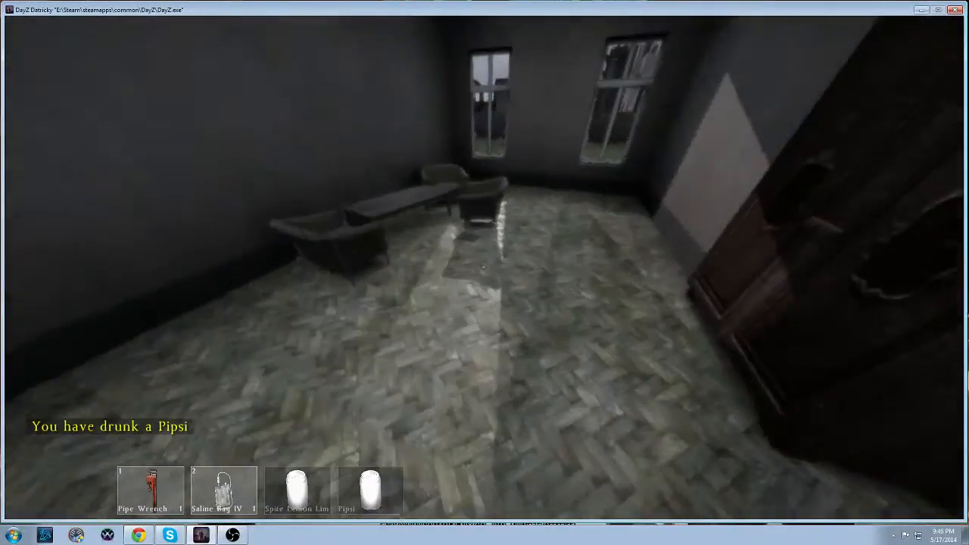
Drink a Pipsi inside the house and check the nearby Spite Lemon Lime can's actions.
key(tab)
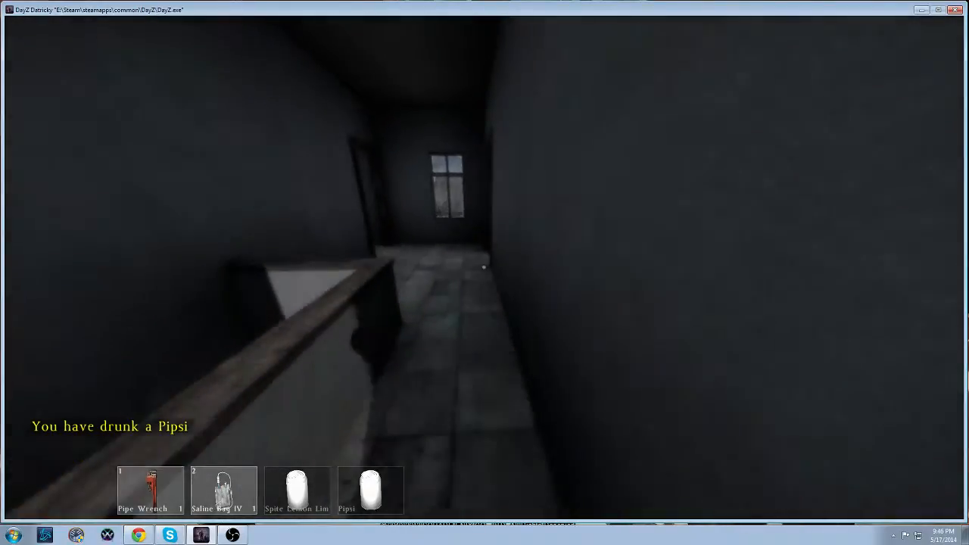
mouse_move(485, 272)
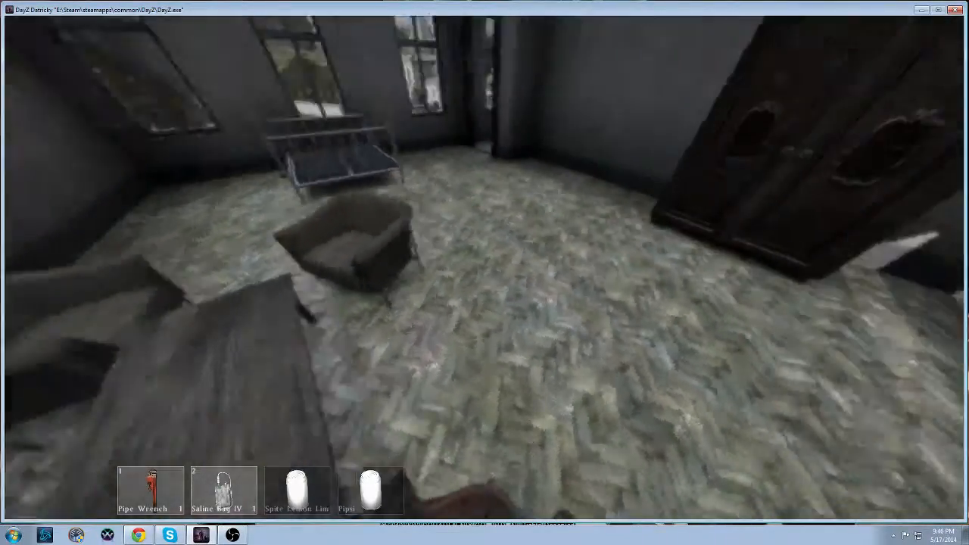
mouse_move(485, 273)
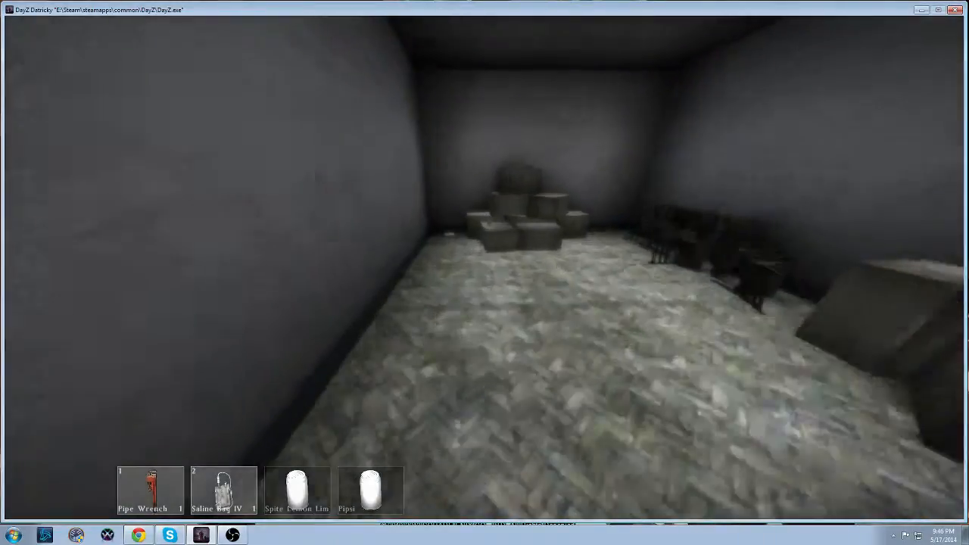
key(Tab)
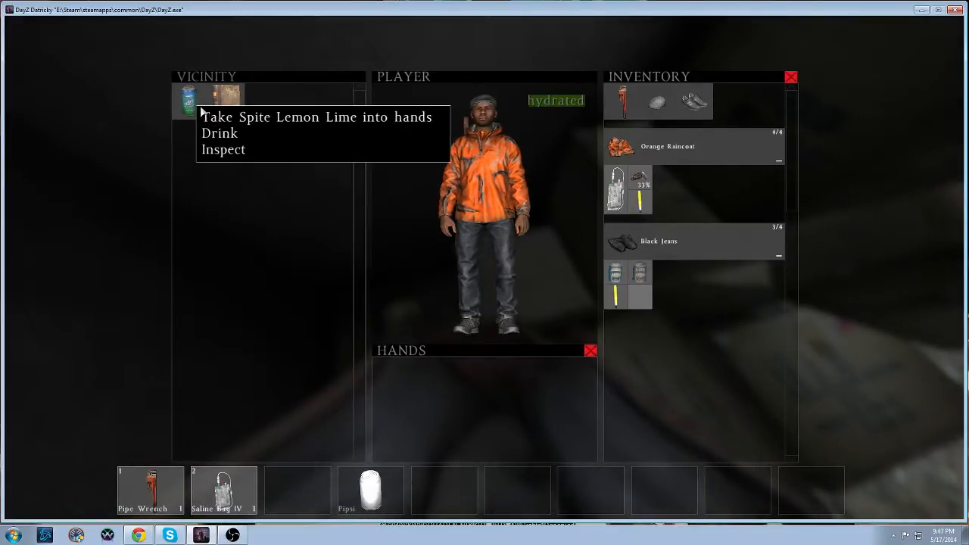
Drink the Spite Lemon Lime lying in the Vicinity column.
click(315, 117)
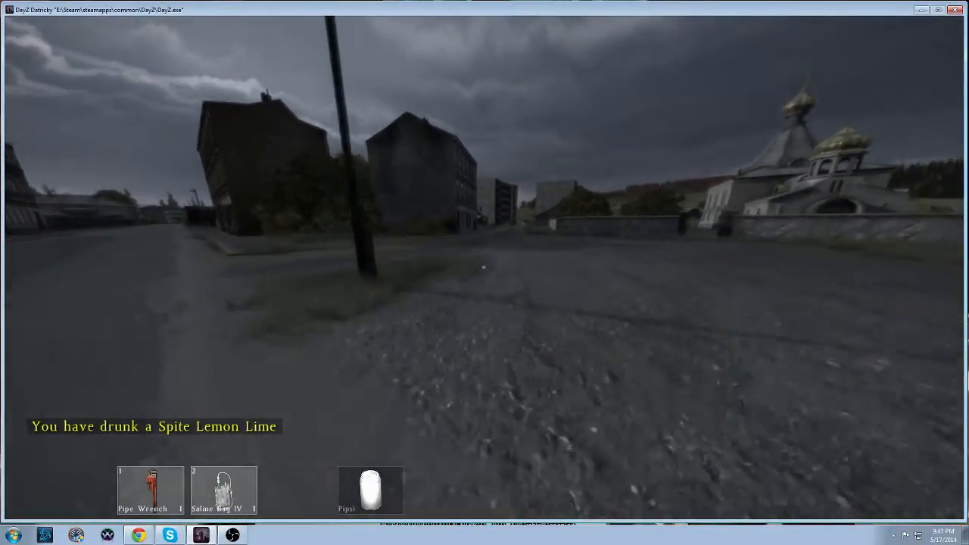
mouse_move(485, 273)
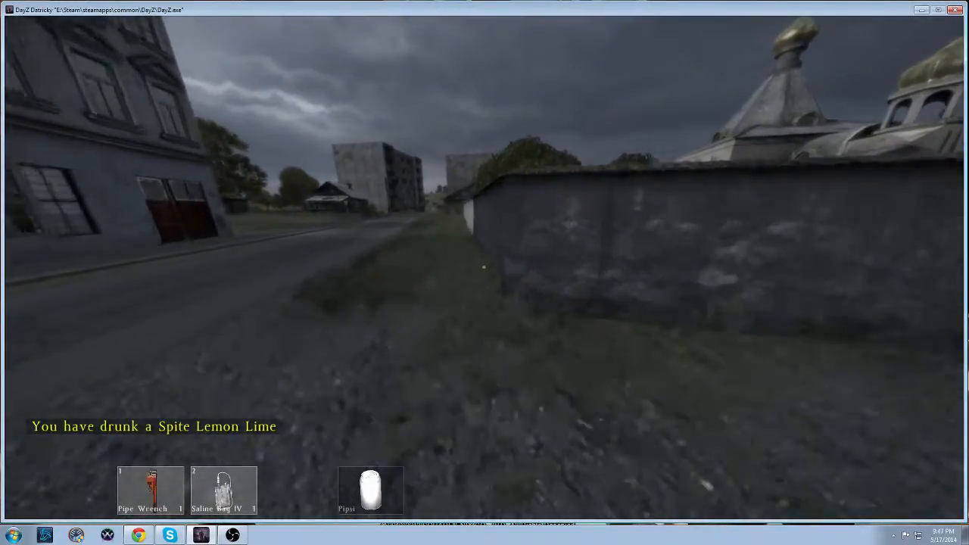
mouse_move(485, 273)
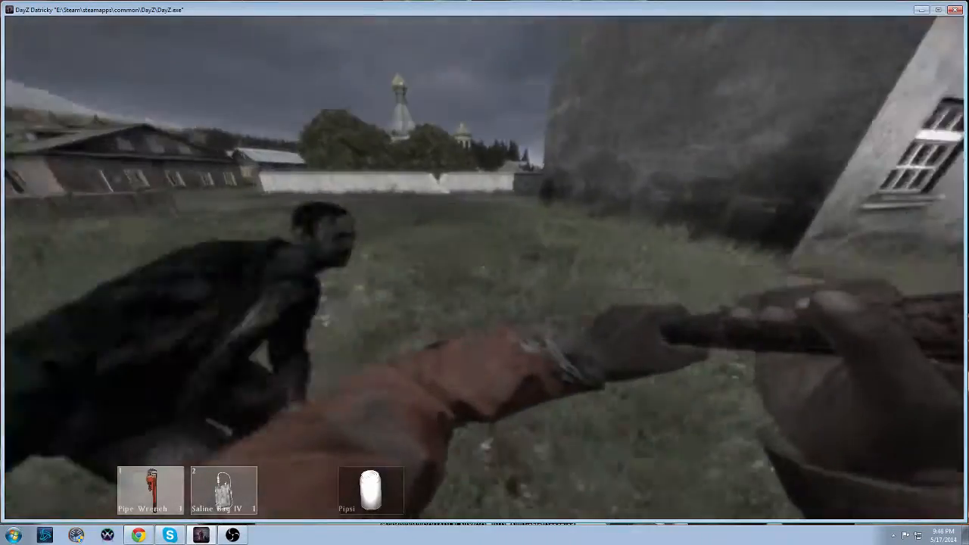
mouse_move(484, 272)
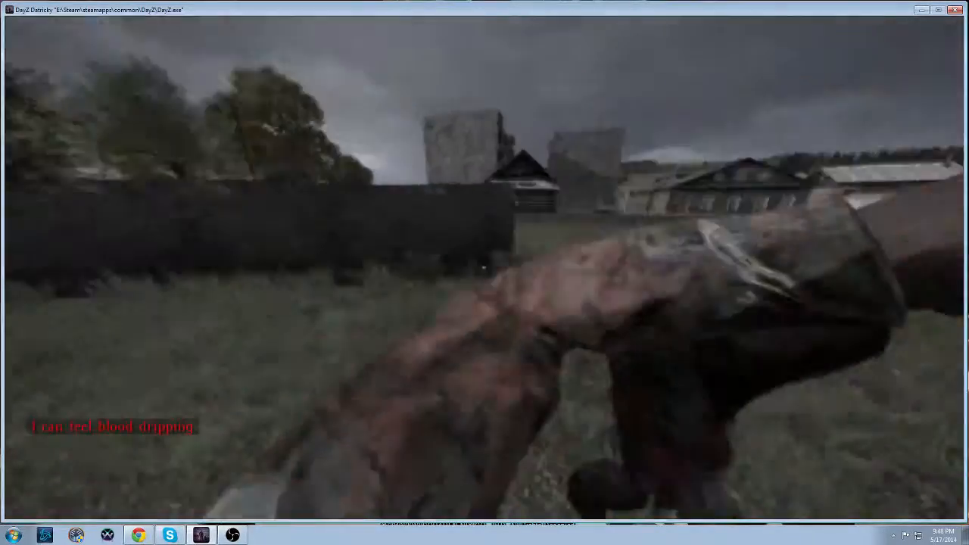
mouse_move(485, 273)
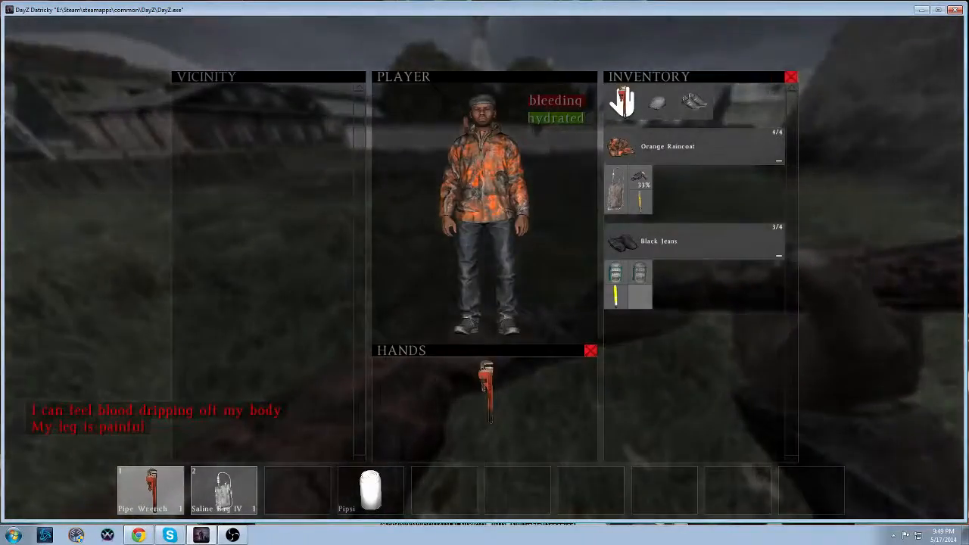
Resume play from the game menu and use the Epinephrine shot on the bleeding survivor.
key(Escape)
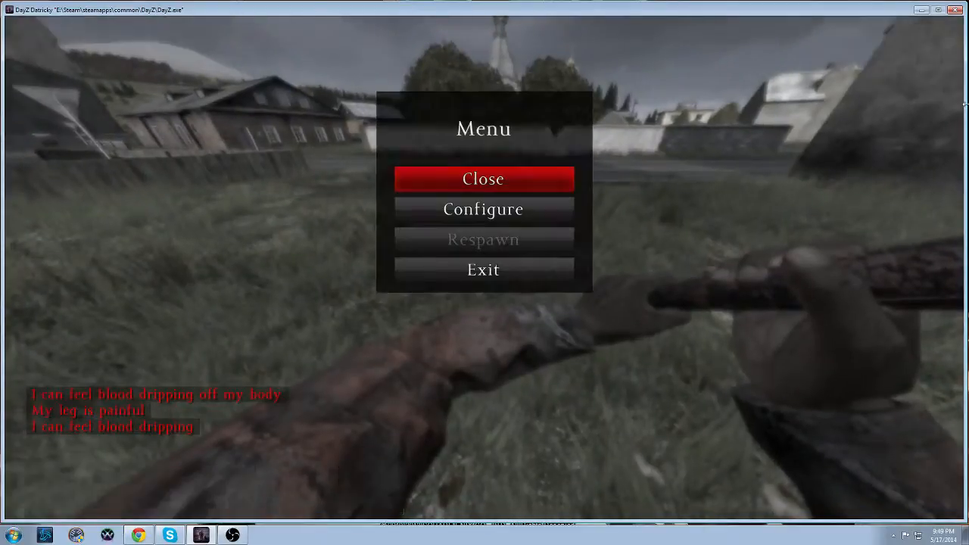
click(483, 178)
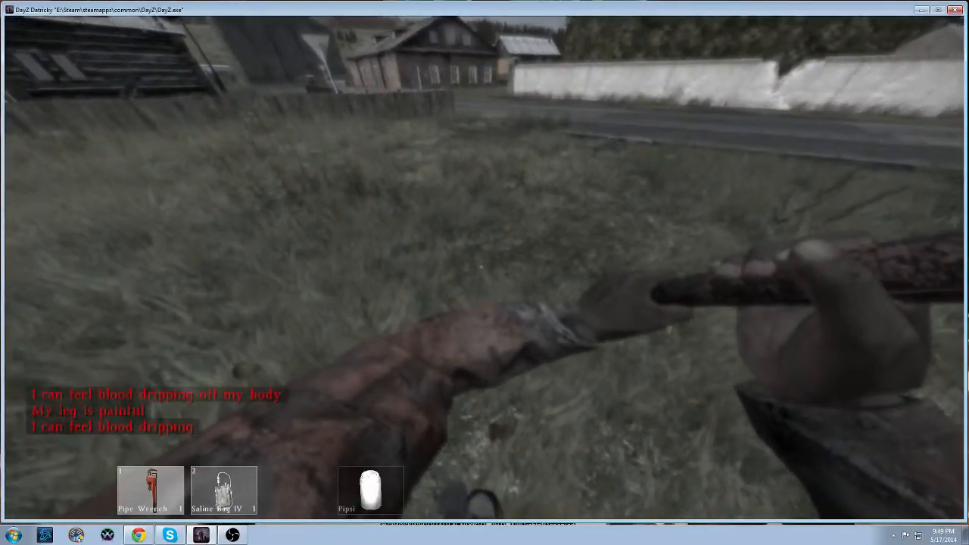
key(tab)
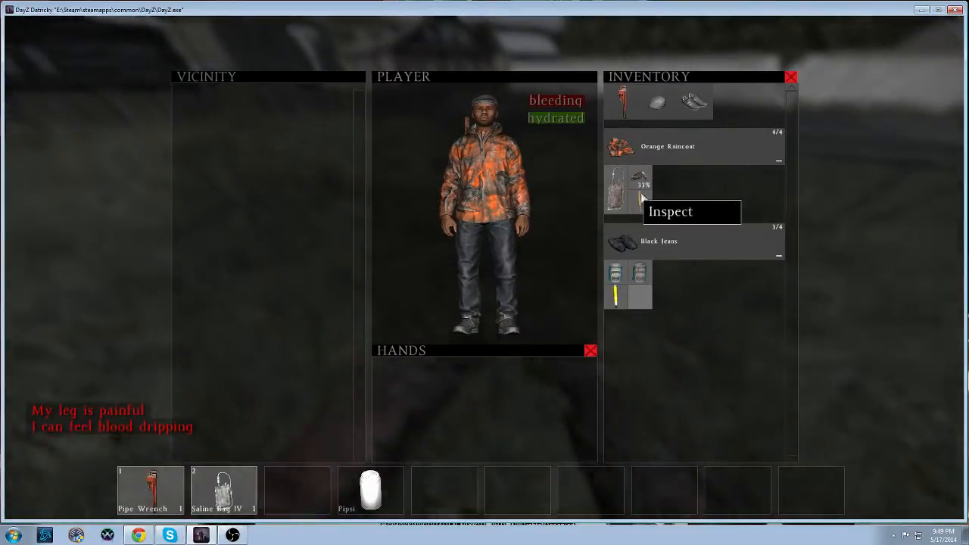
drag(615, 296, 485, 393)
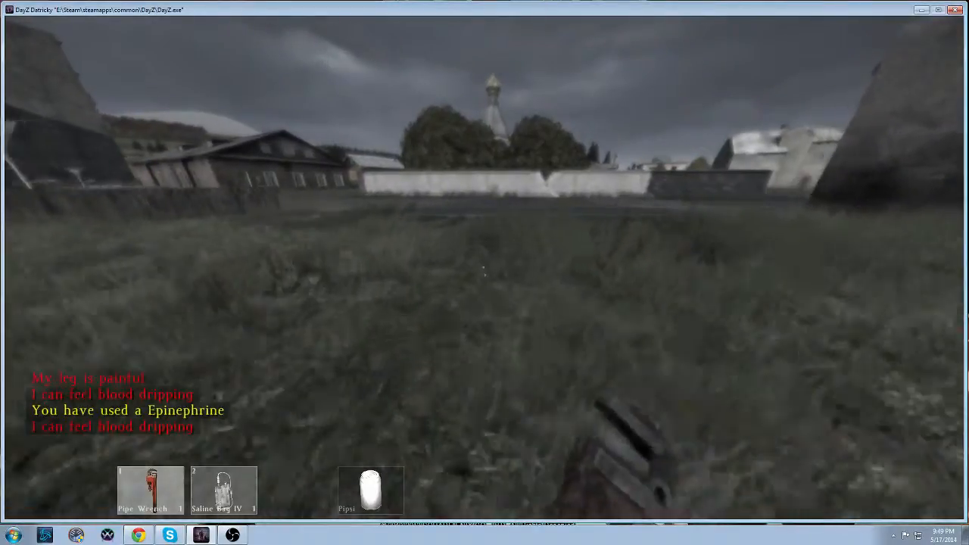
mouse_move(485, 272)
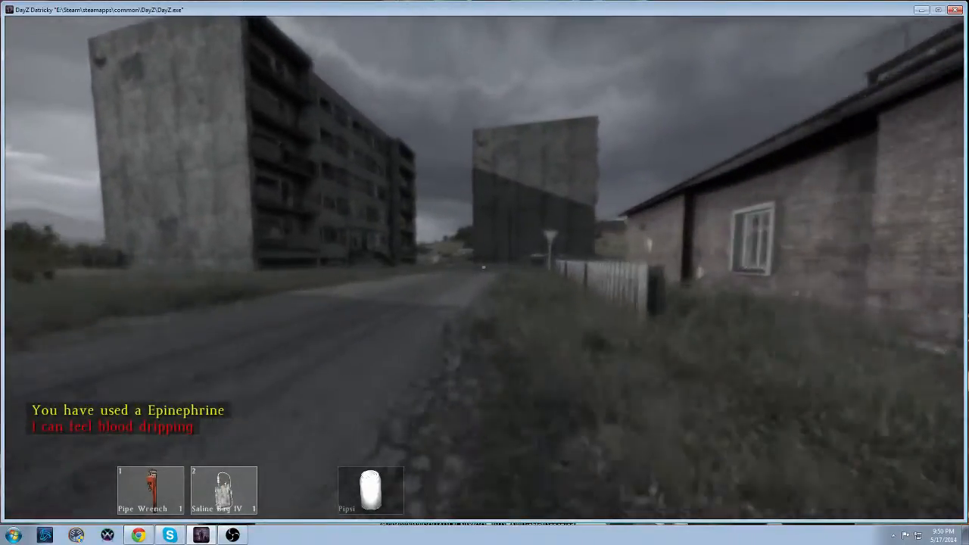
mouse_move(484, 273)
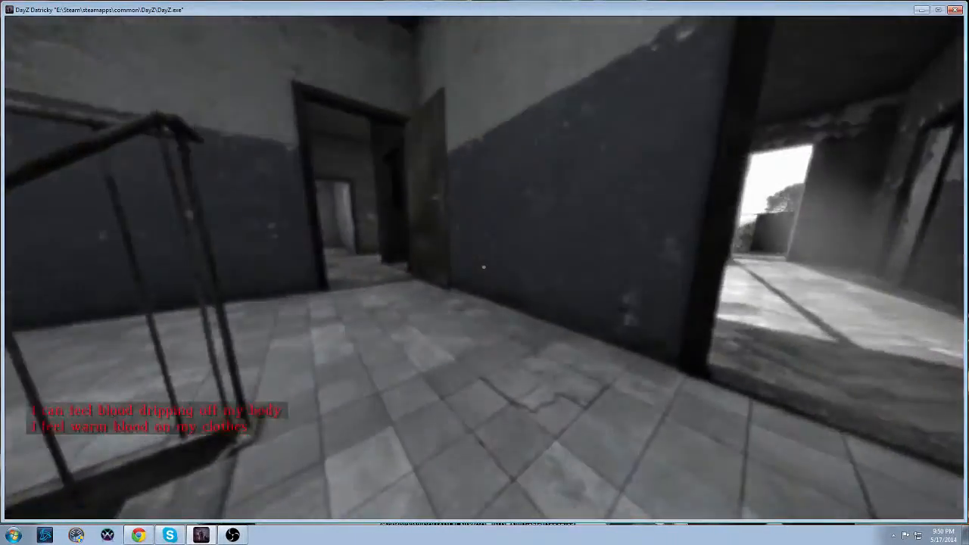
mouse_move(485, 273)
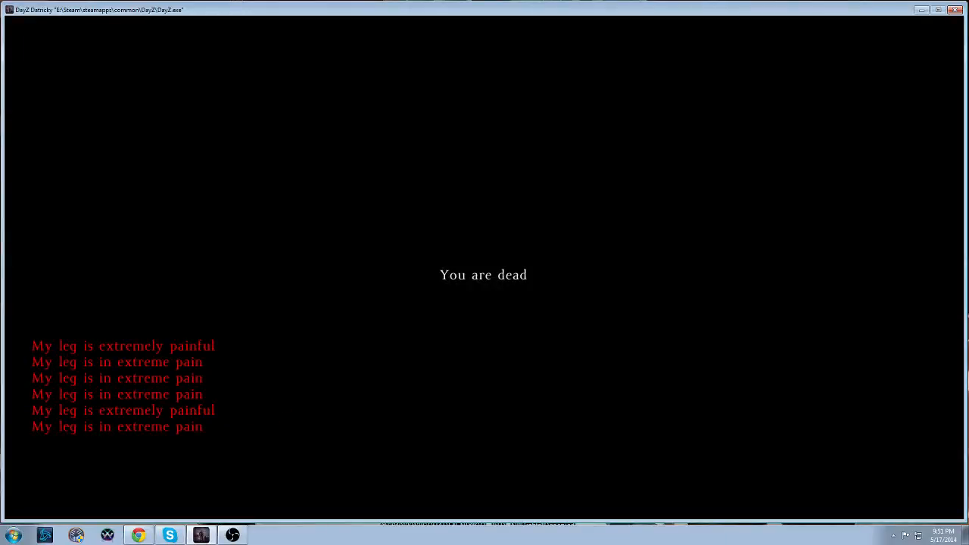
From the You are dead screen, exit the mission and confirm YES to return to the lobby.
key(Escape)
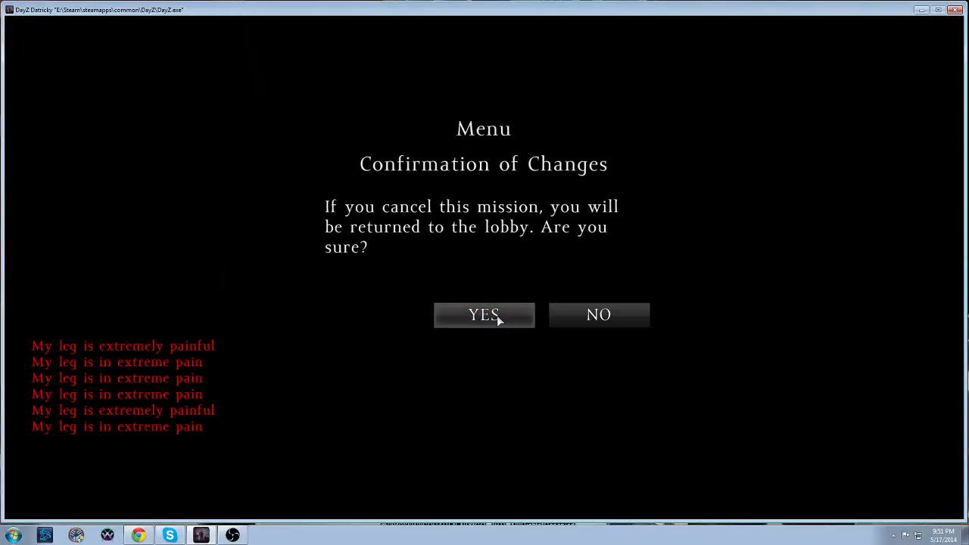
click(484, 314)
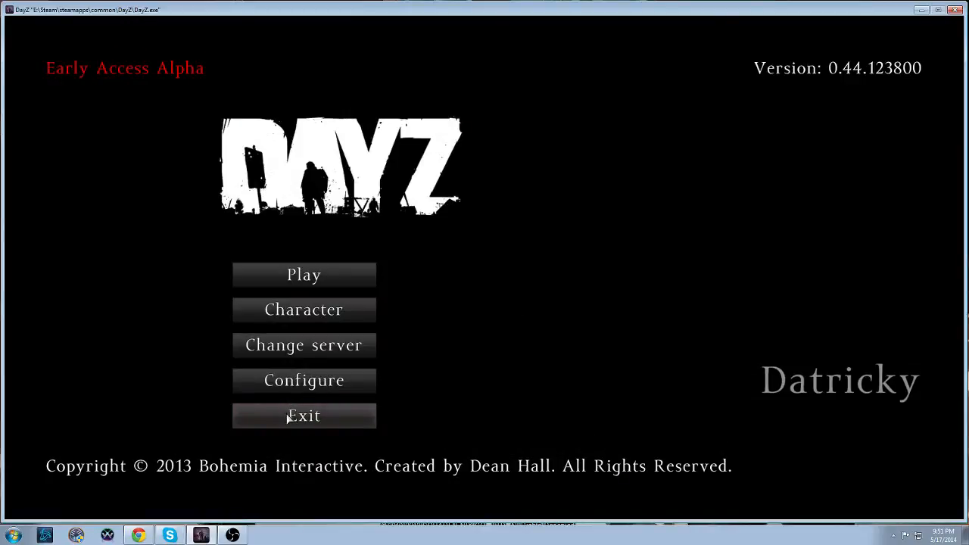
Choose Exit on the main menu, after which DayZ hangs with a 'not responding' warning.
click(303, 274)
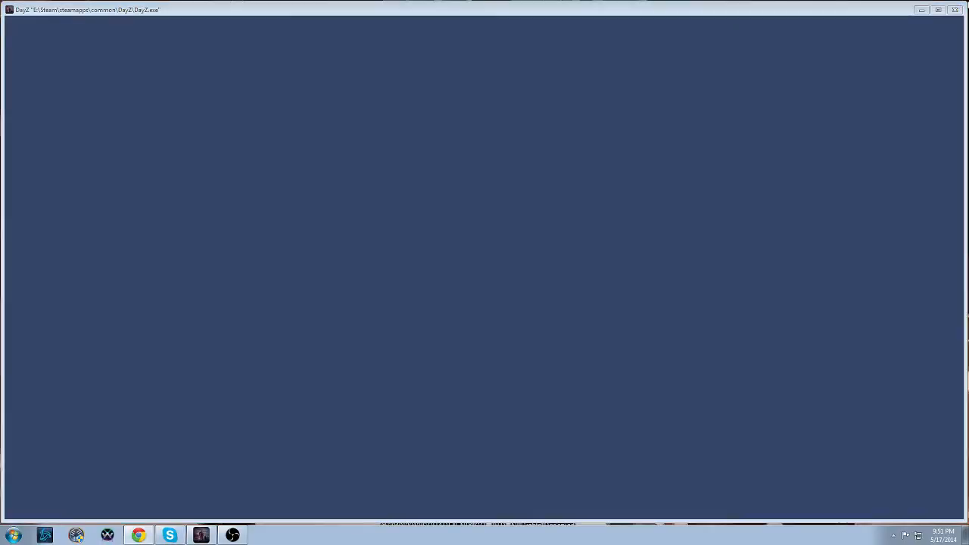
click(956, 9)
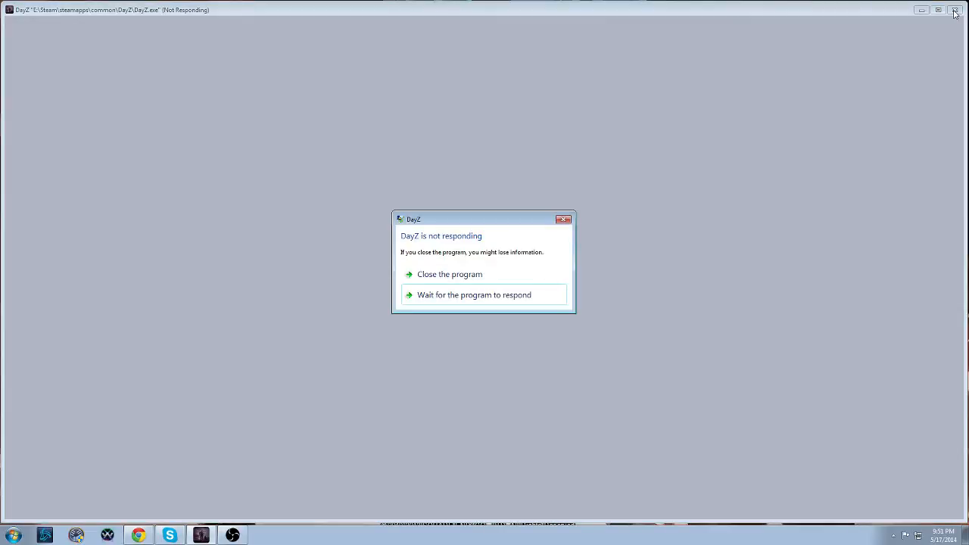